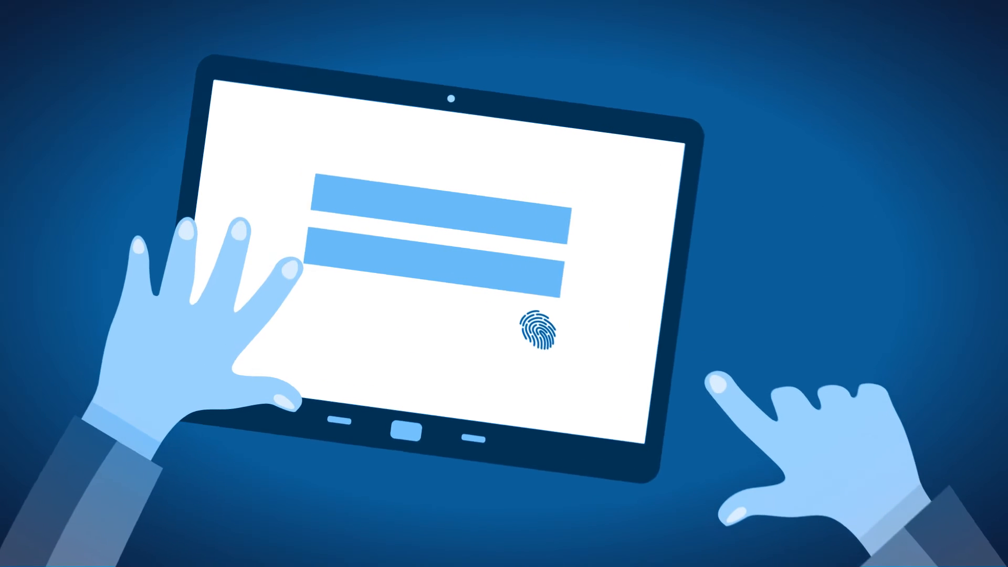
{"action": "type", "text": "John Smith"}
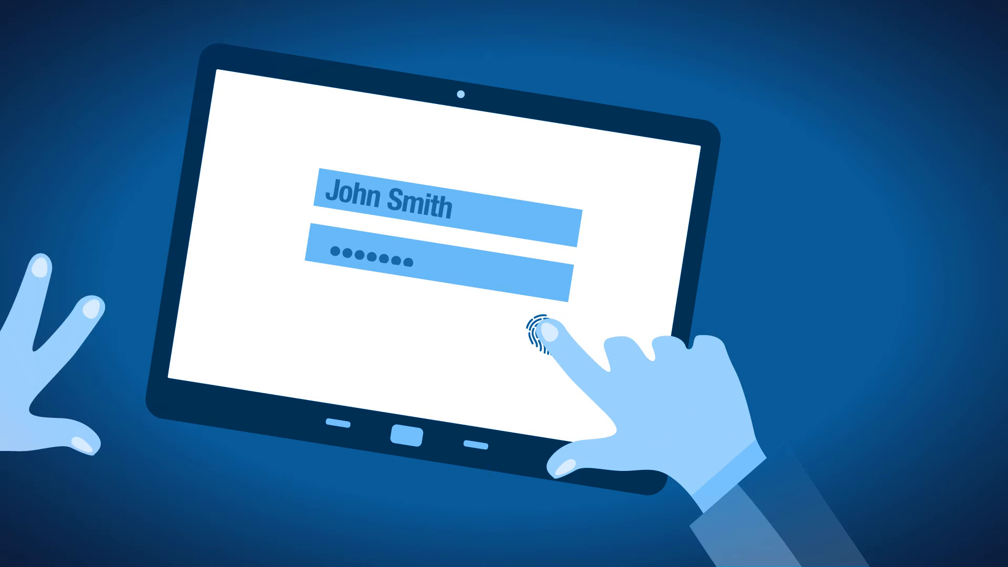
{"action": "left_click", "coordinate": [553, 338]}
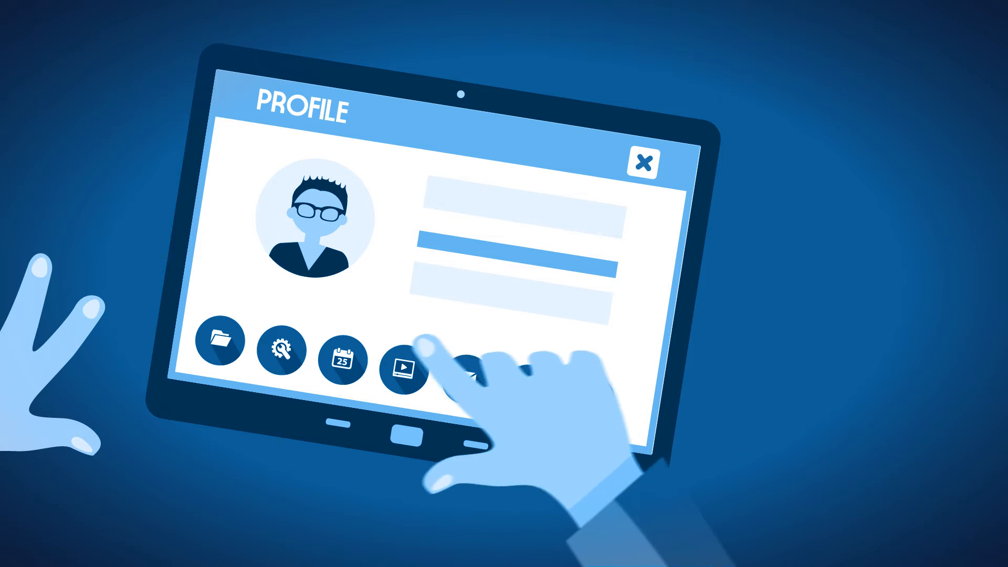
{"action": "left_click", "coordinate": [341, 358]}
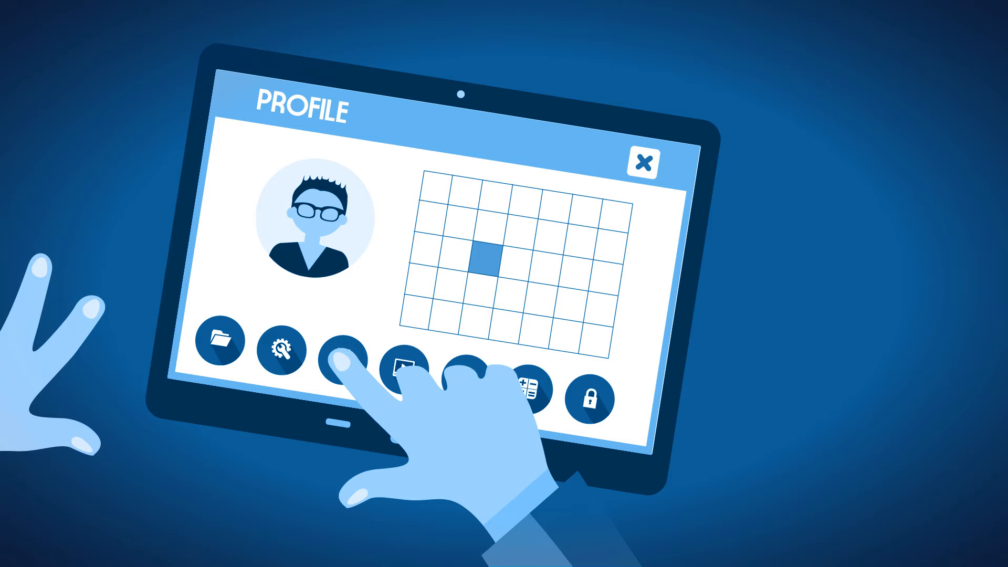